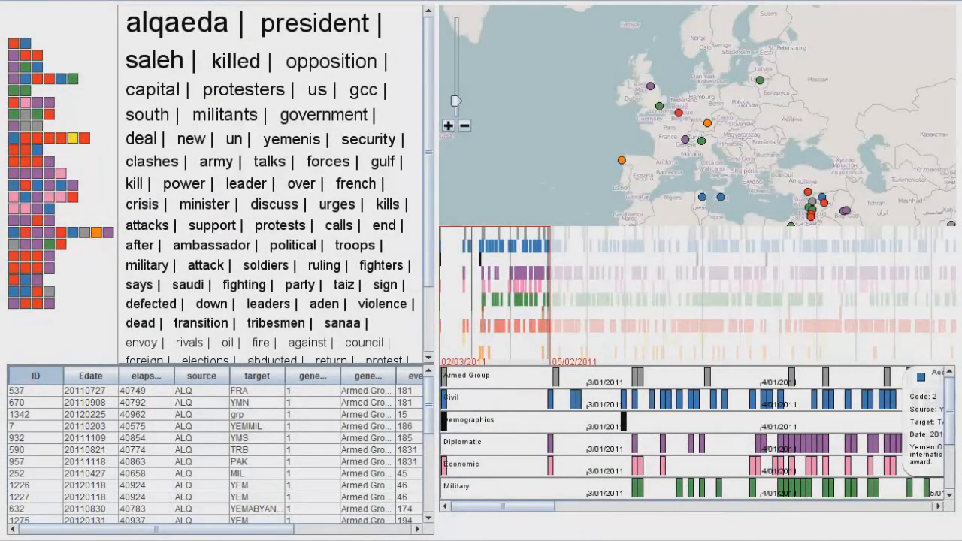
{"action": "mouse_move", "coordinate": [209, 259]}
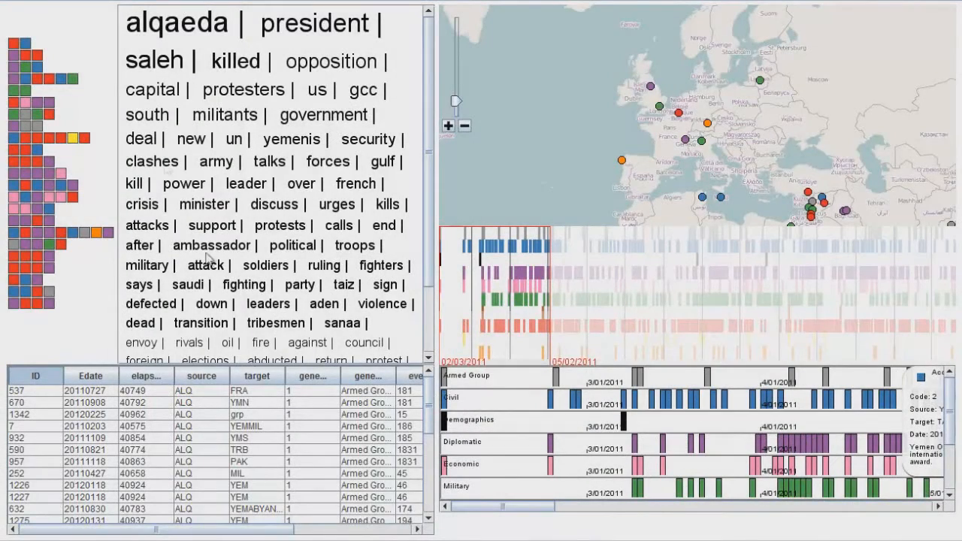
{"action": "mouse_move", "coordinate": [17, 47]}
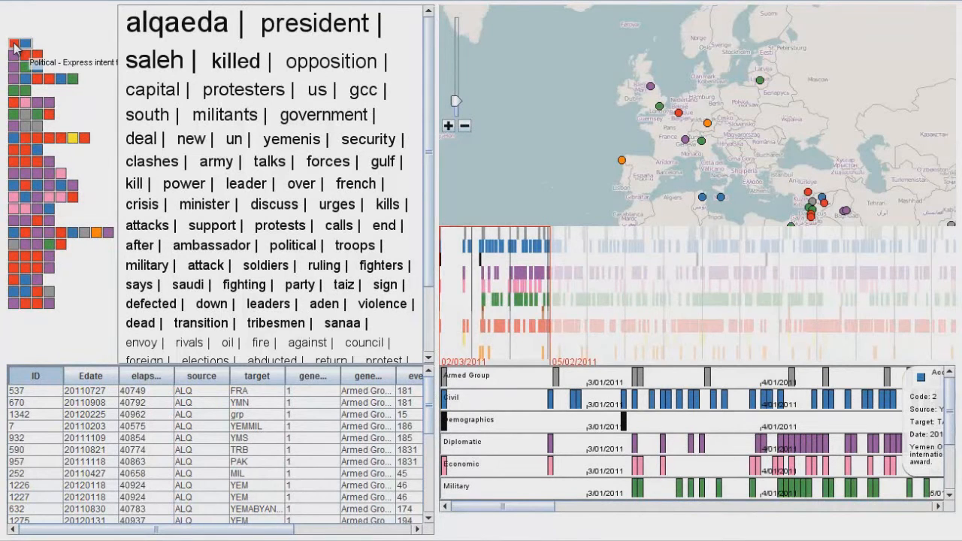
{"action": "mouse_move", "coordinate": [32, 92]}
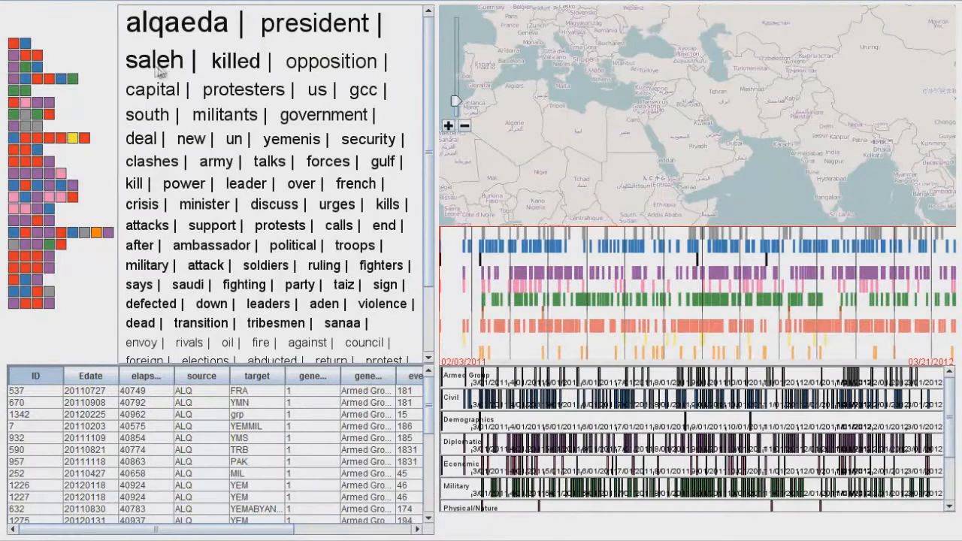
Centre the map on Yemen and the Horn of Africa, keeping the full 2011–2012 timeline range
{"action": "left_click", "coordinate": [315, 23]}
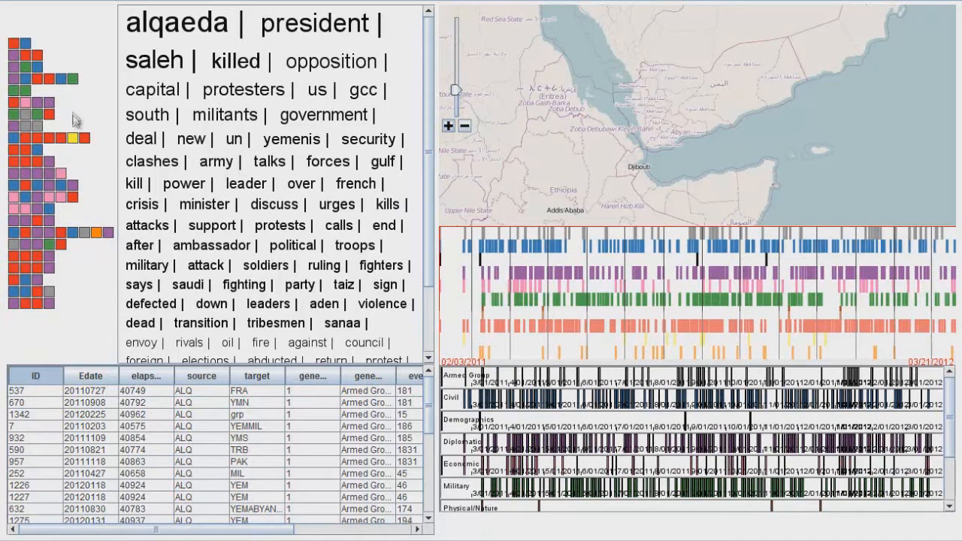
{"action": "mouse_move", "coordinate": [97, 120]}
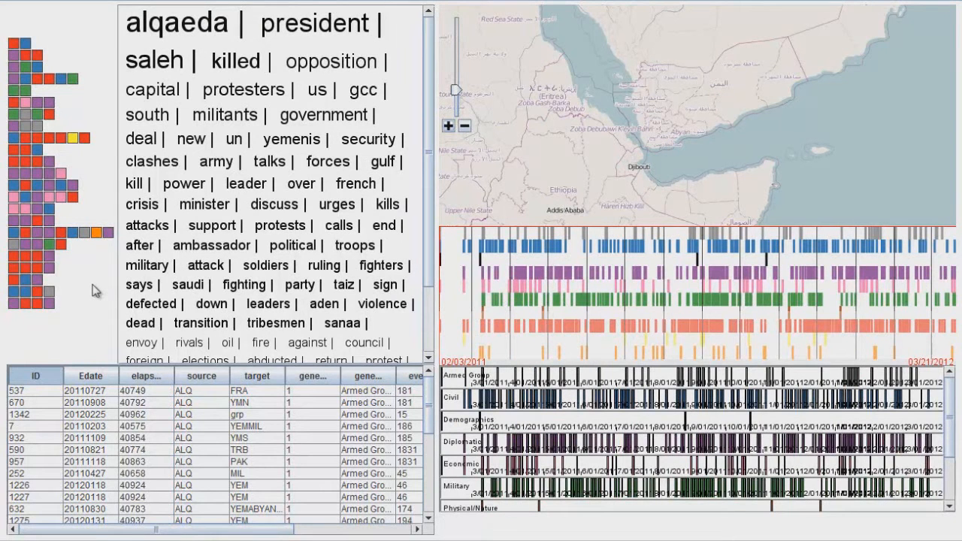
{"action": "mouse_move", "coordinate": [87, 160]}
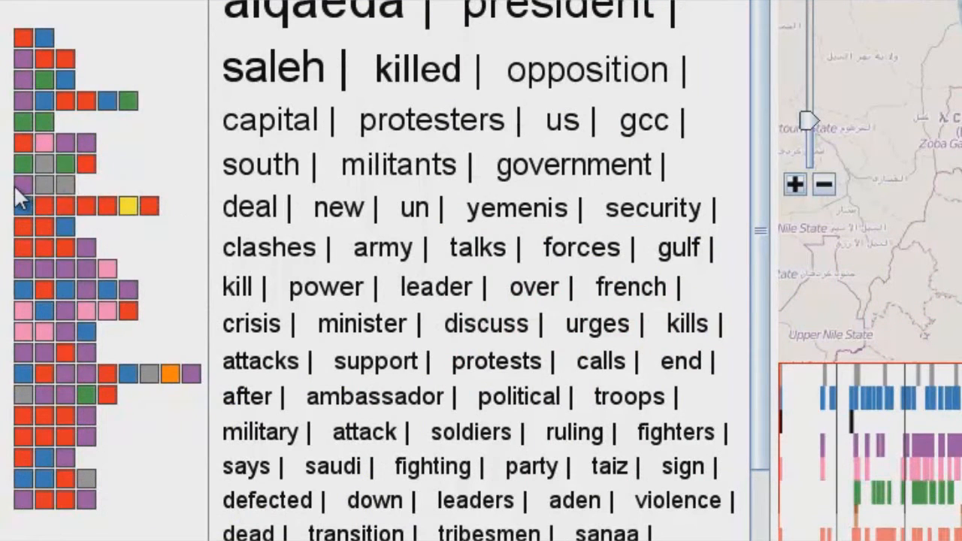
{"action": "mouse_move", "coordinate": [46, 187]}
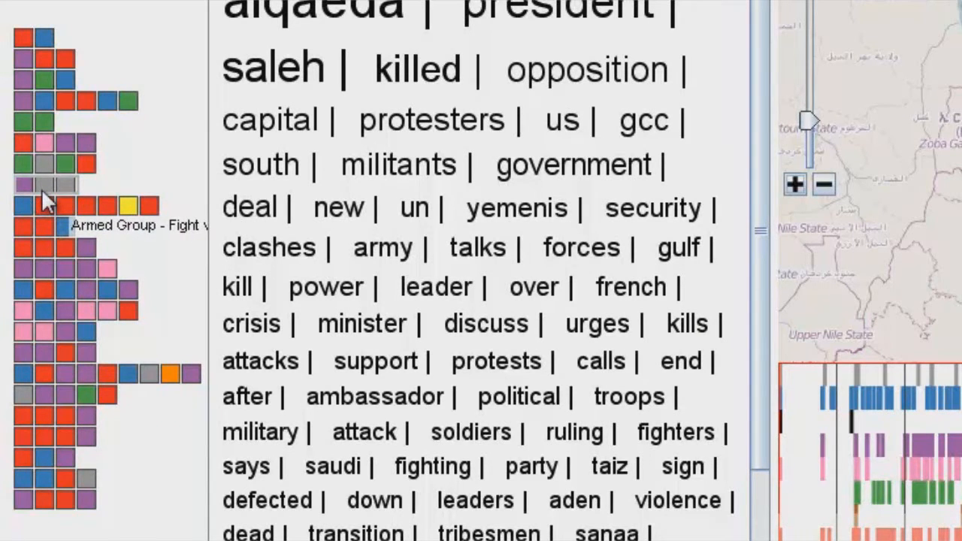
{"action": "mouse_move", "coordinate": [68, 200]}
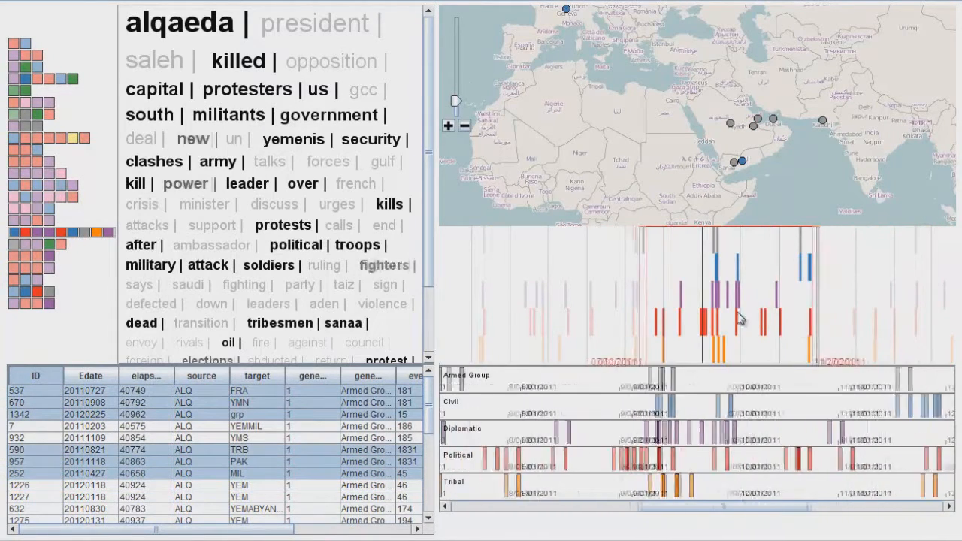
Zoom the map out to the whole world, then back in on the Middle East events
{"action": "left_click", "coordinate": [464, 125]}
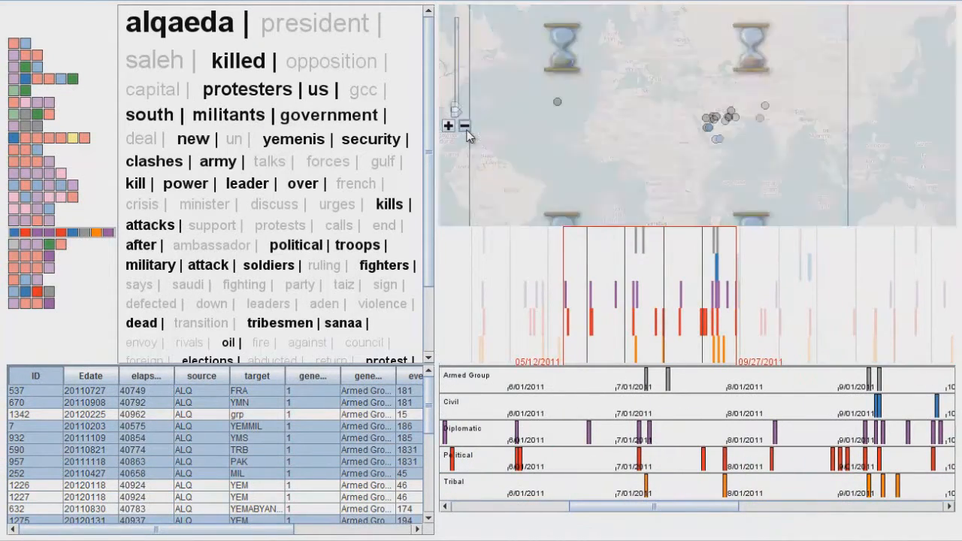
{"action": "left_click", "coordinate": [465, 125]}
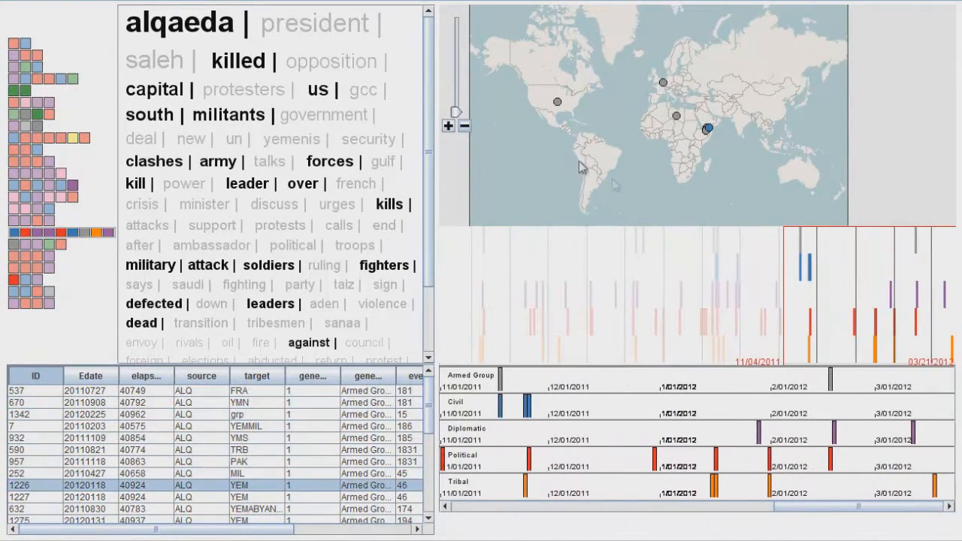
{"action": "left_click", "coordinate": [448, 126]}
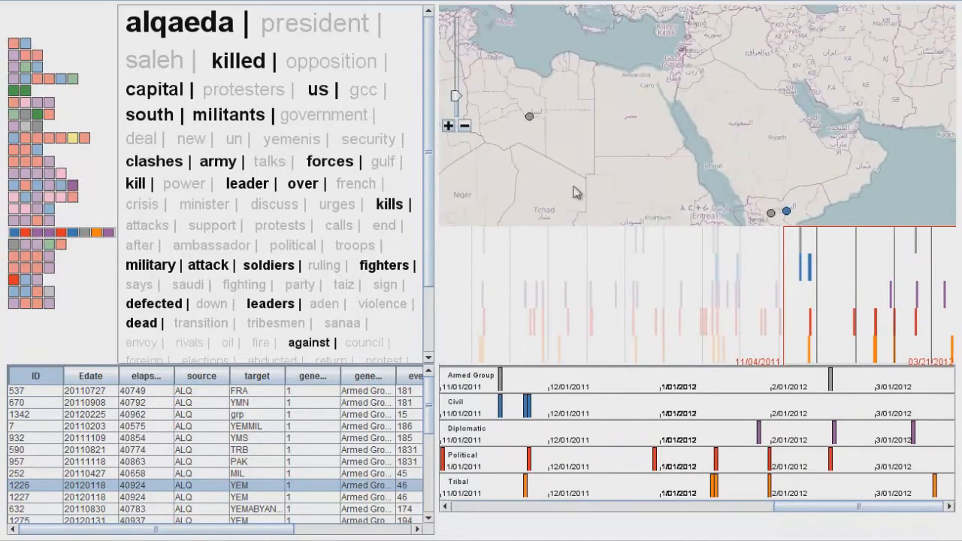